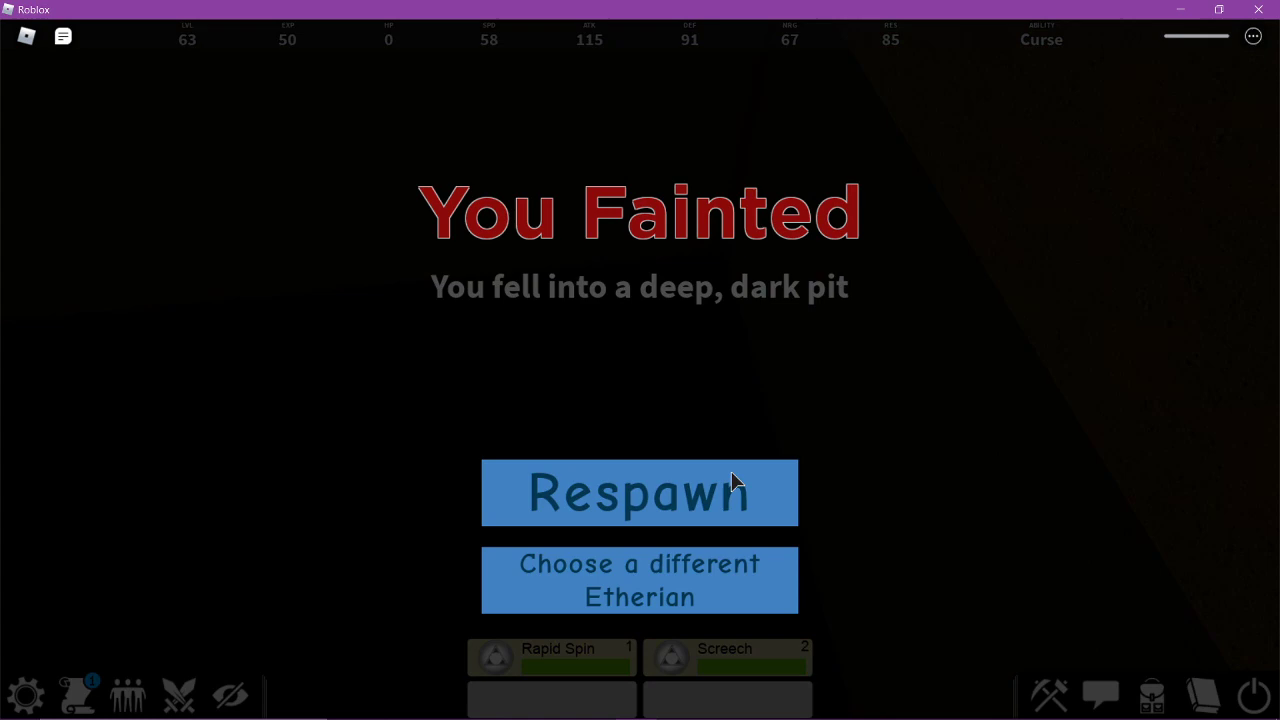
- Start playing as Magu, loading into the Torn Dimension
click(639, 492)
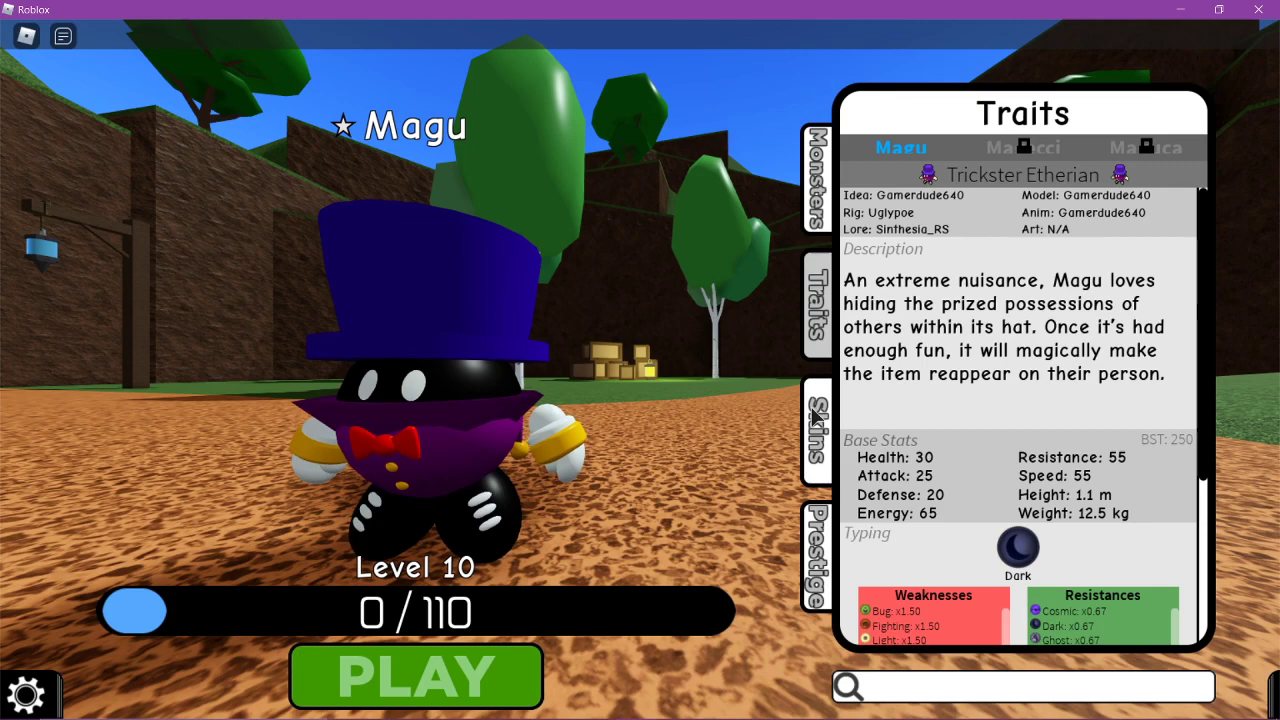
click(415, 675)
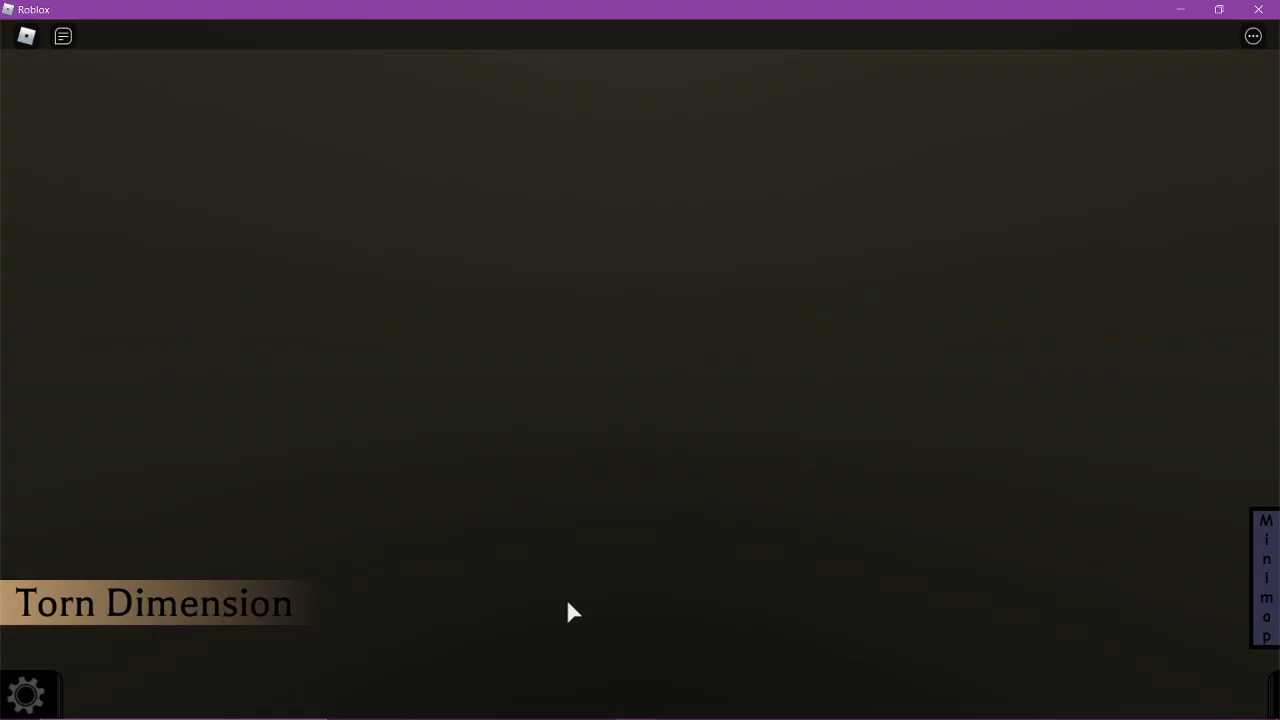